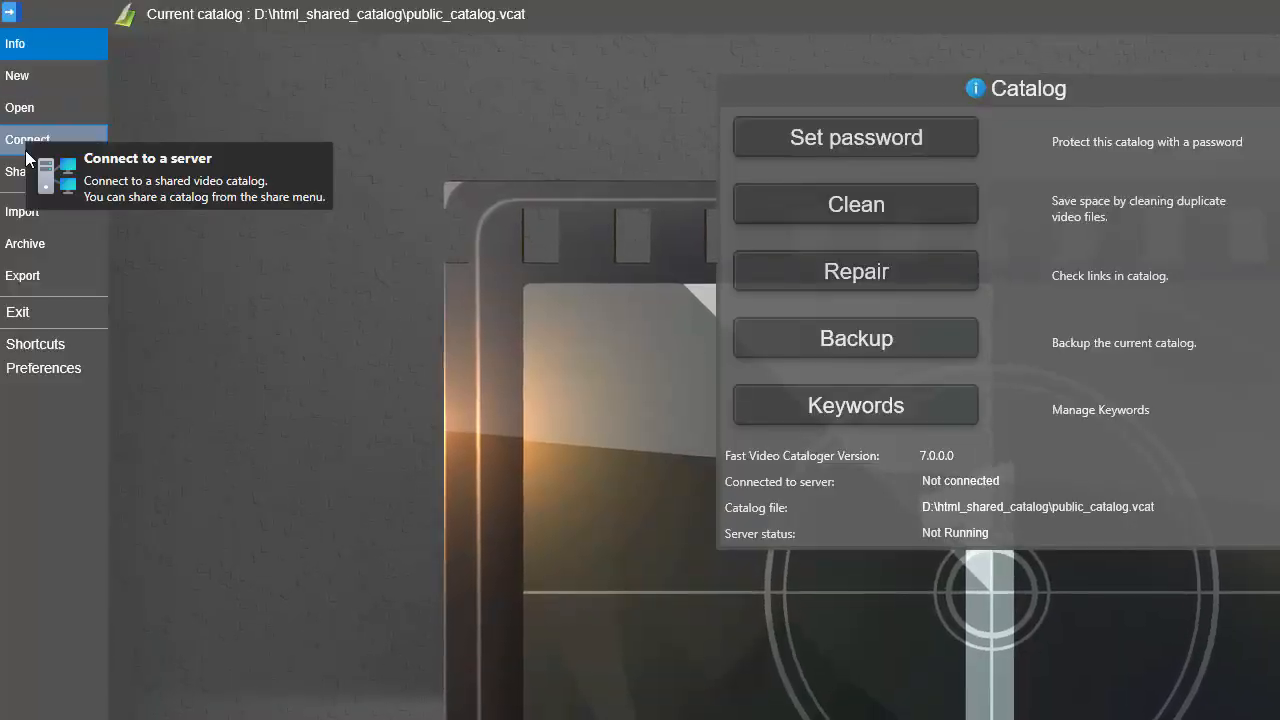
- Start the Share Video Catalog wizard for public_catalog.vcat from the File backstage
{"action": "left_click", "coordinate": [16, 171]}
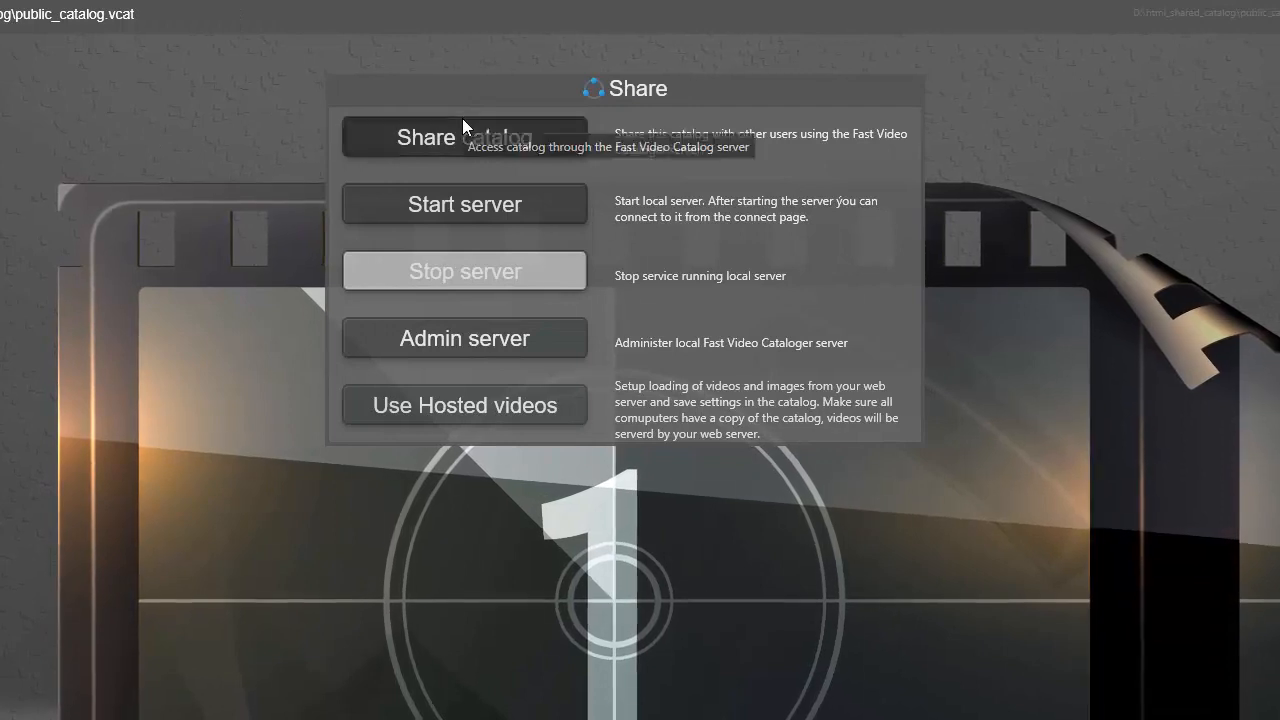
{"action": "left_click", "coordinate": [464, 137]}
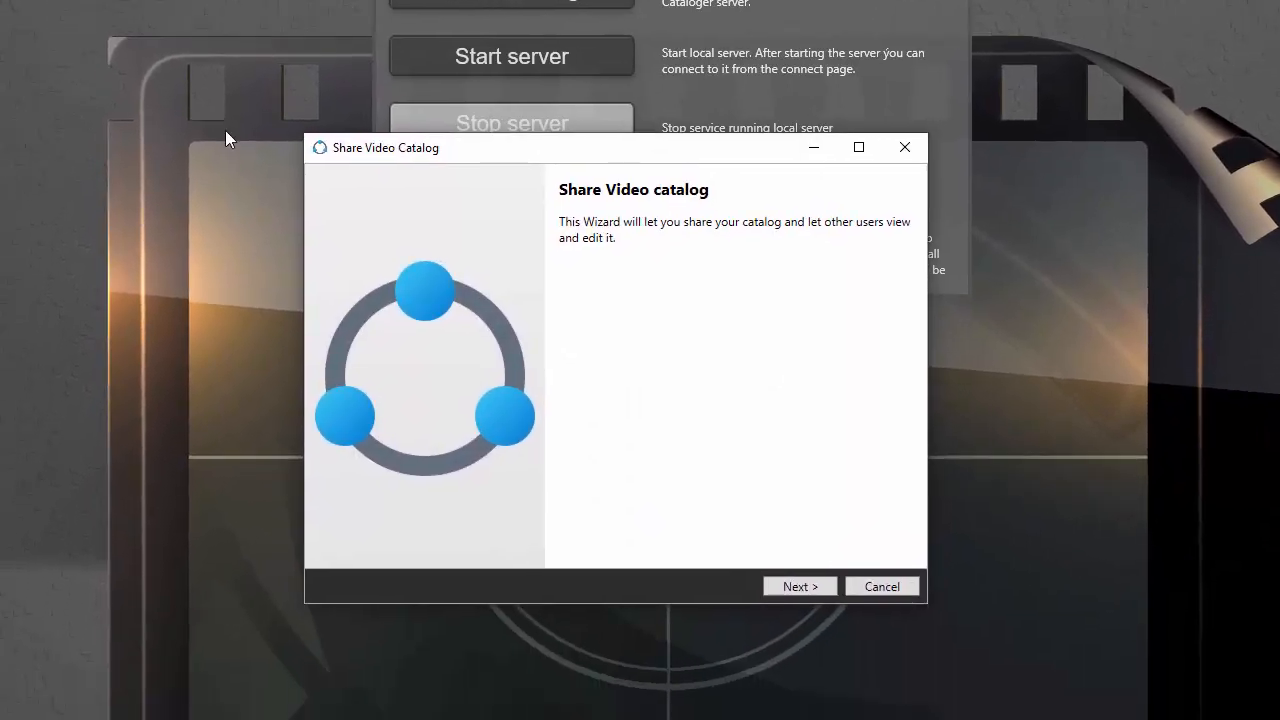
- Keep the Windows share fvc$ and www root d:\wamp\apache2\htdocs, reaching Verify files
{"action": "left_click", "coordinate": [799, 586]}
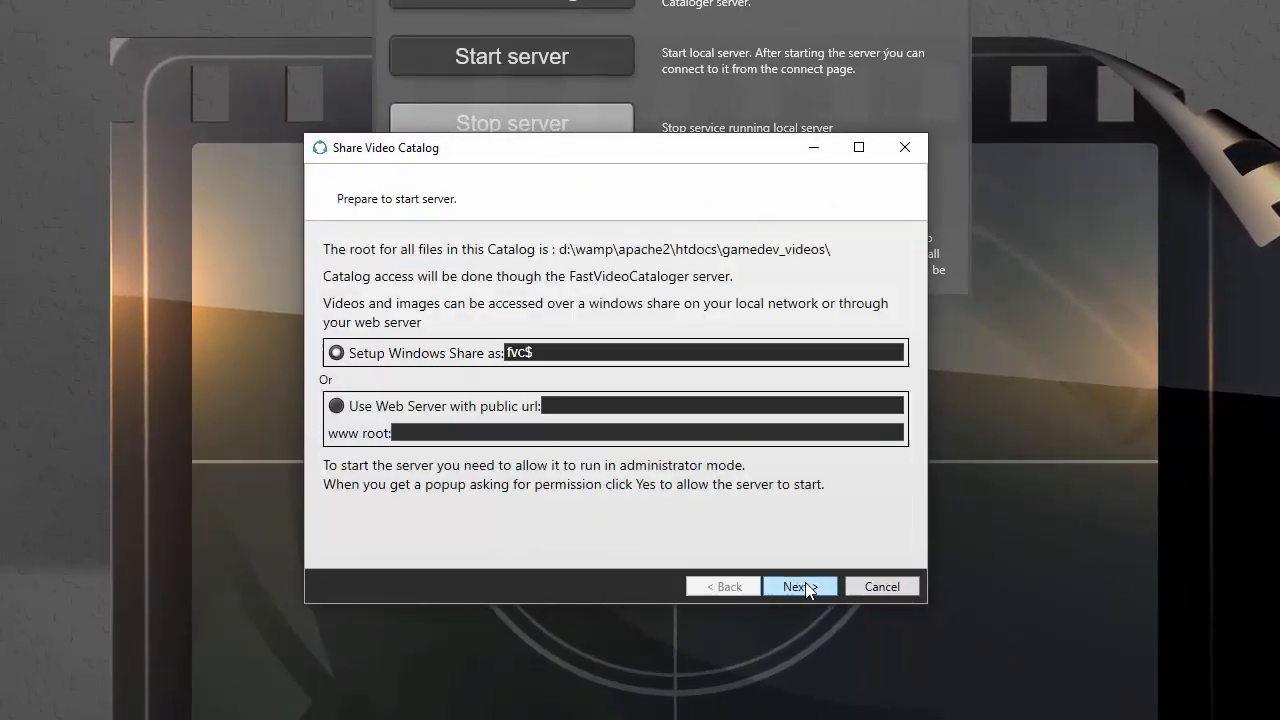
{"action": "left_click", "coordinate": [336, 352]}
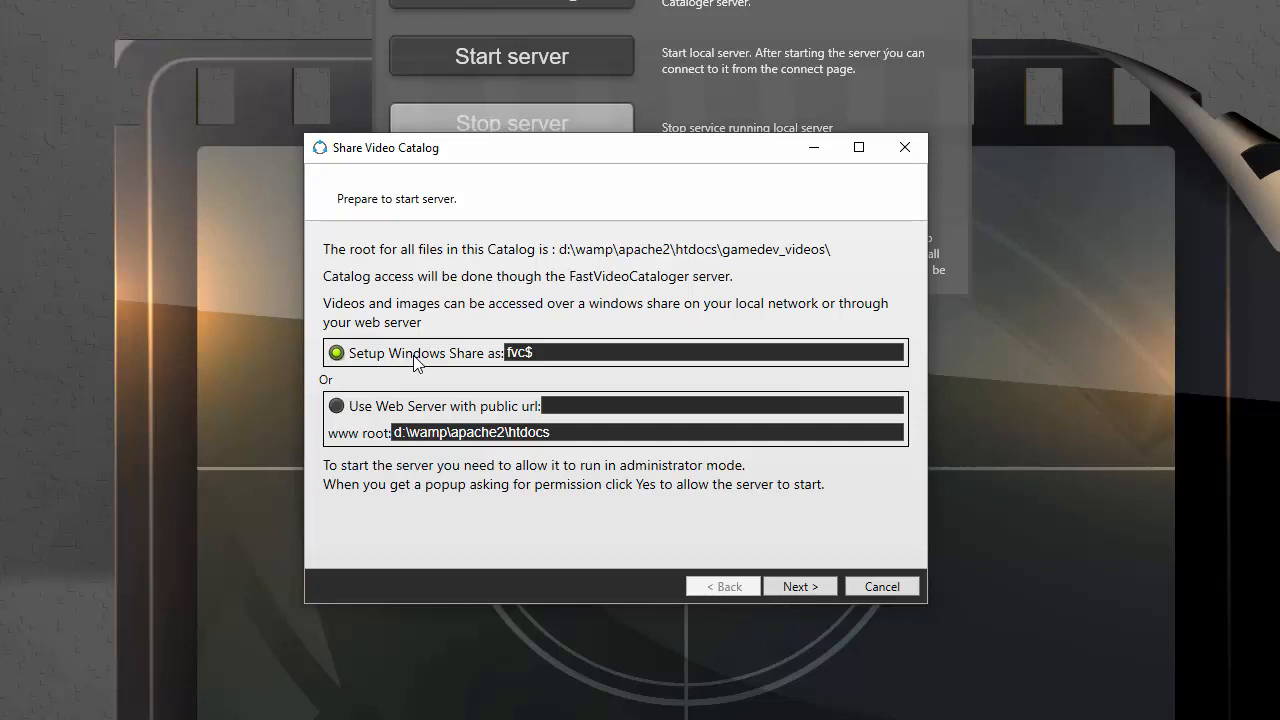
{"action": "mouse_move", "coordinate": [575, 343]}
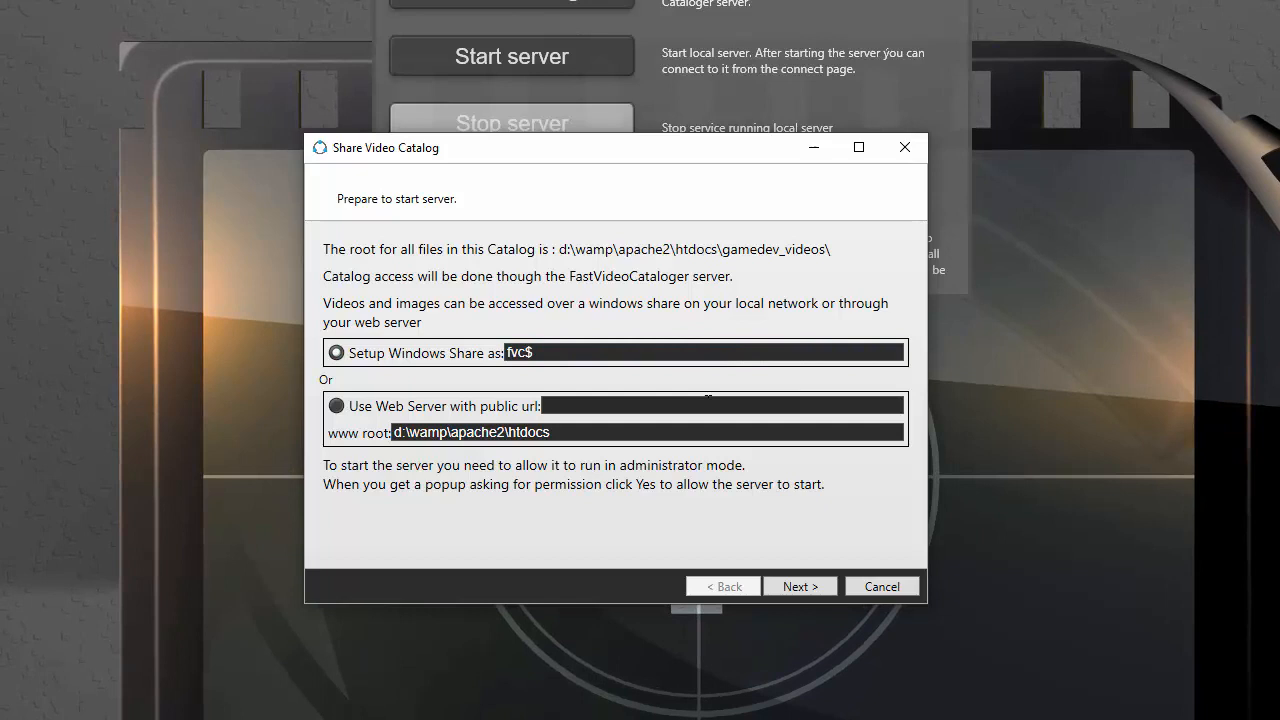
{"action": "left_click", "coordinate": [800, 586]}
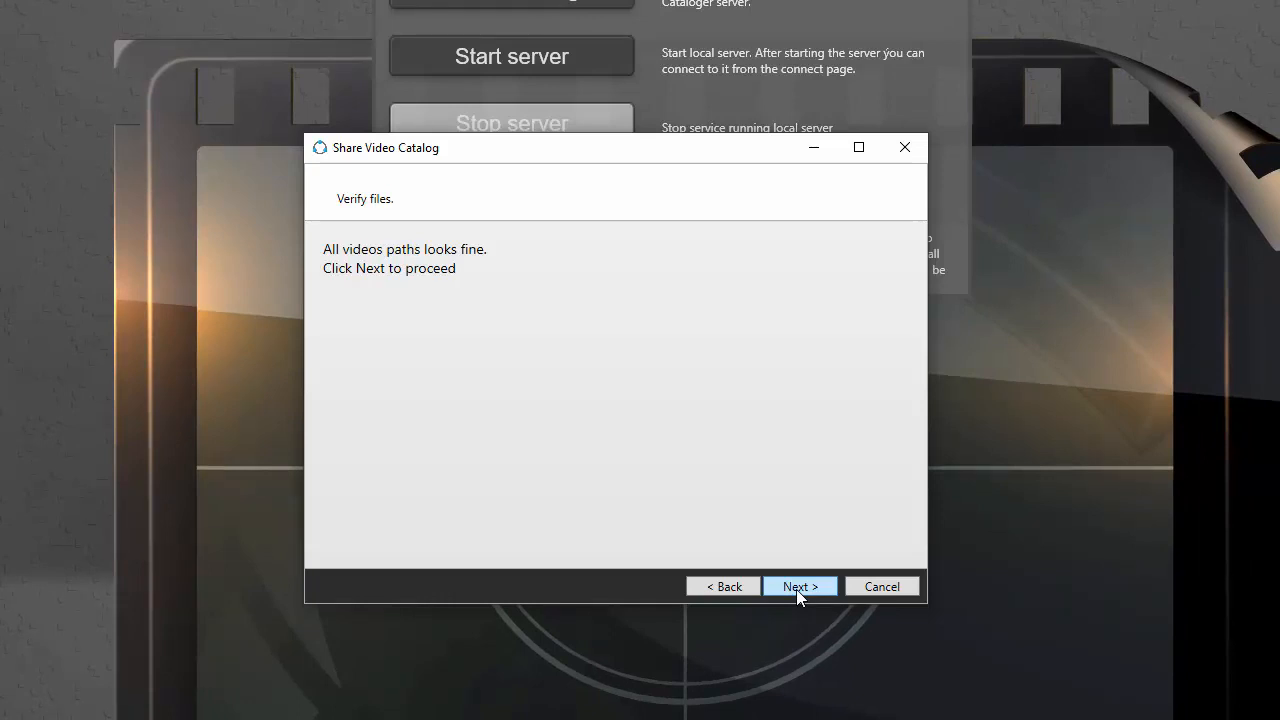
- Accept file verification and start the local server with upload directory gamedev_videos\Upload
{"action": "left_click", "coordinate": [799, 586]}
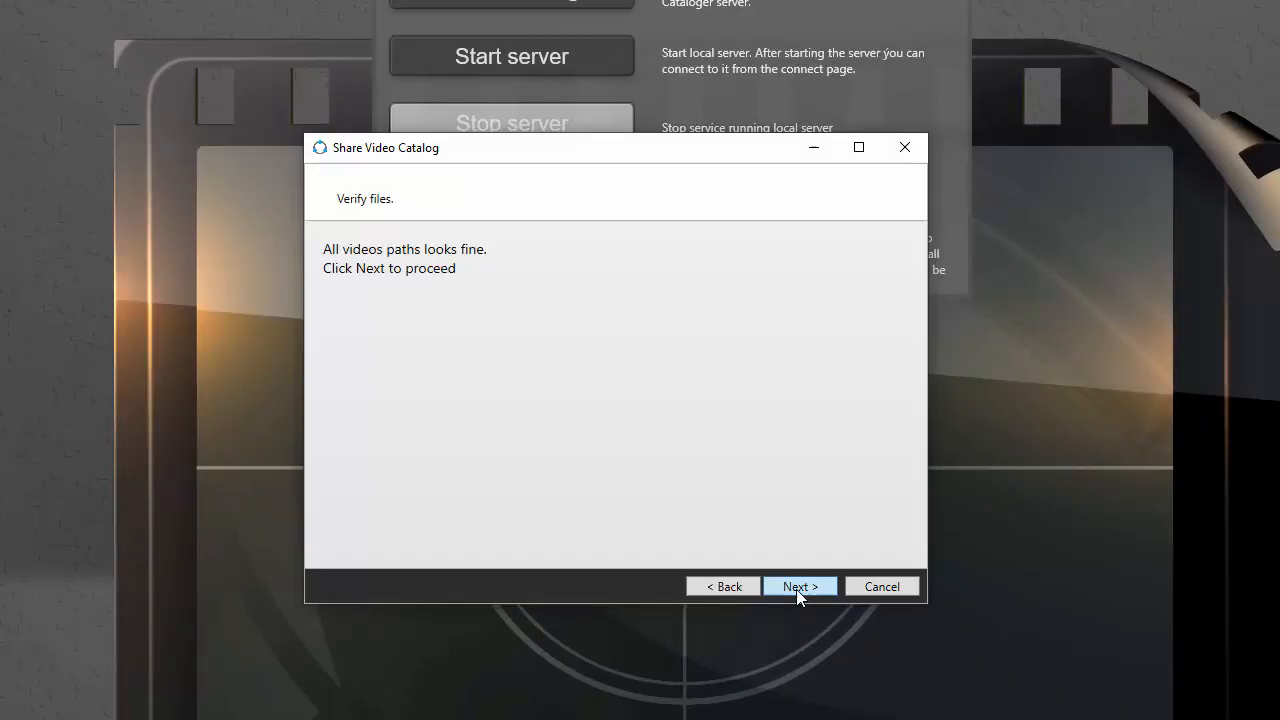
{"action": "left_click", "coordinate": [799, 586]}
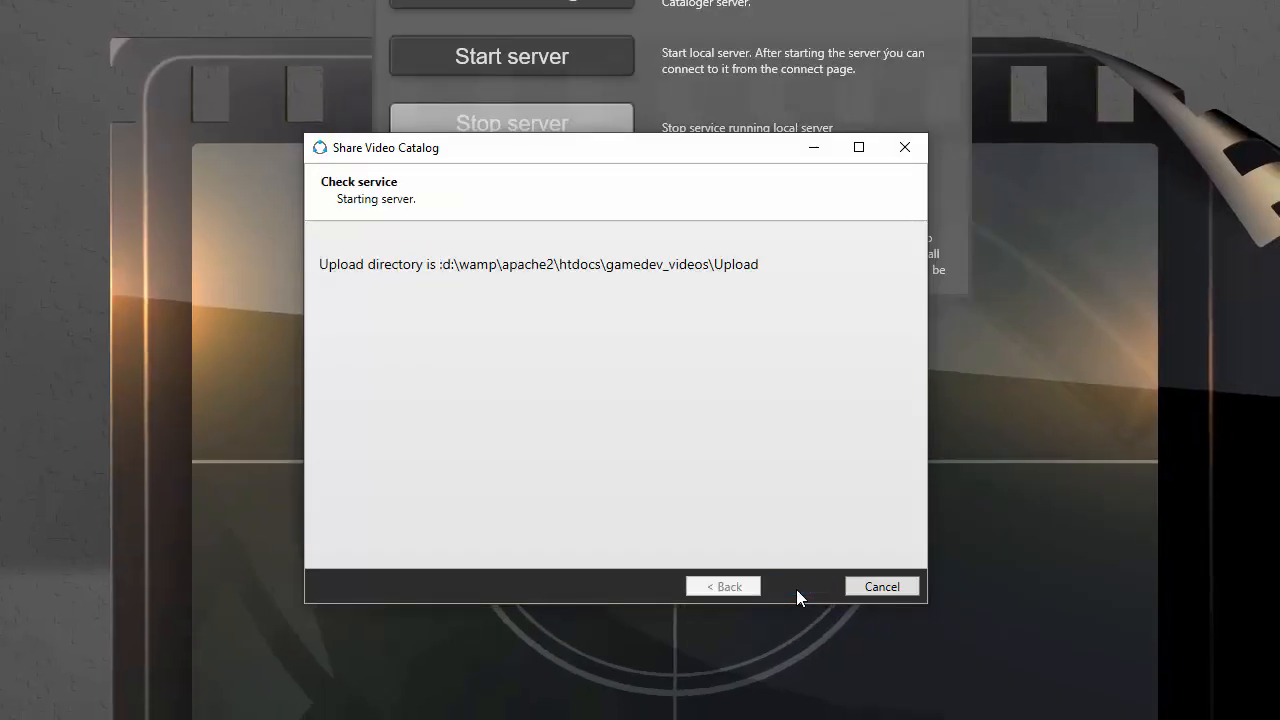
{"action": "mouse_move", "coordinate": [553, 523]}
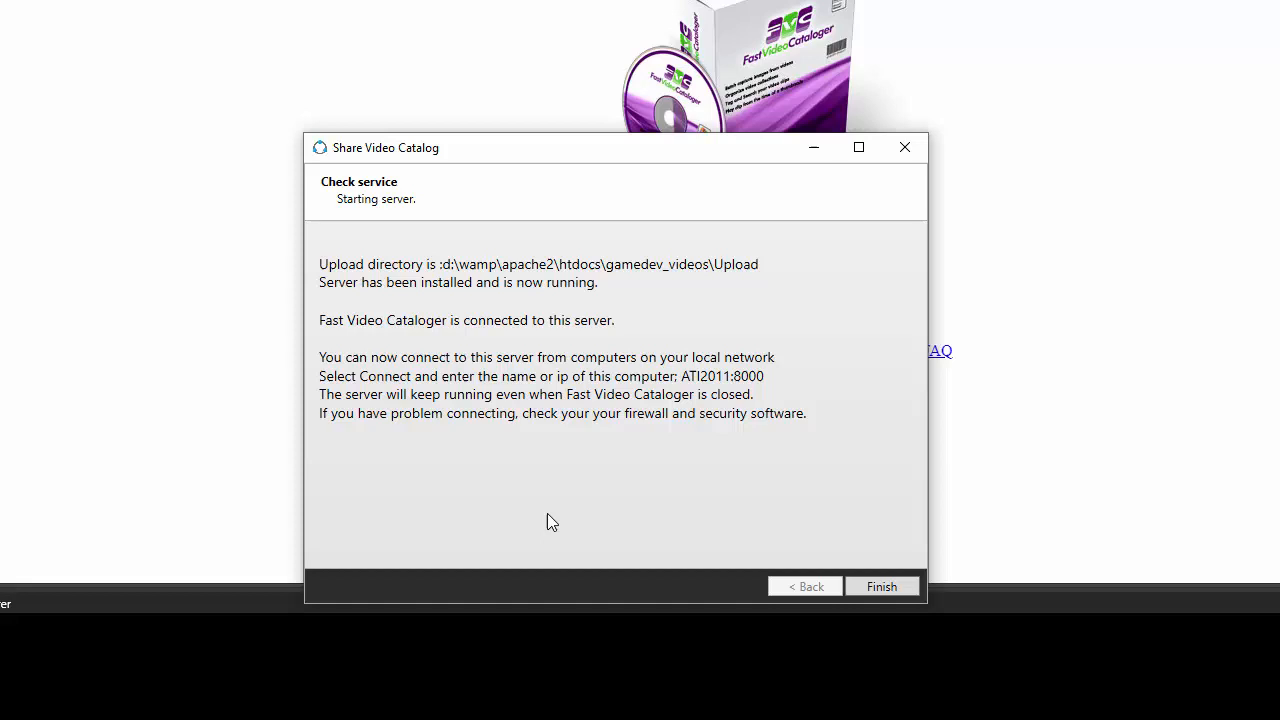
{"action": "mouse_move", "coordinate": [634, 507]}
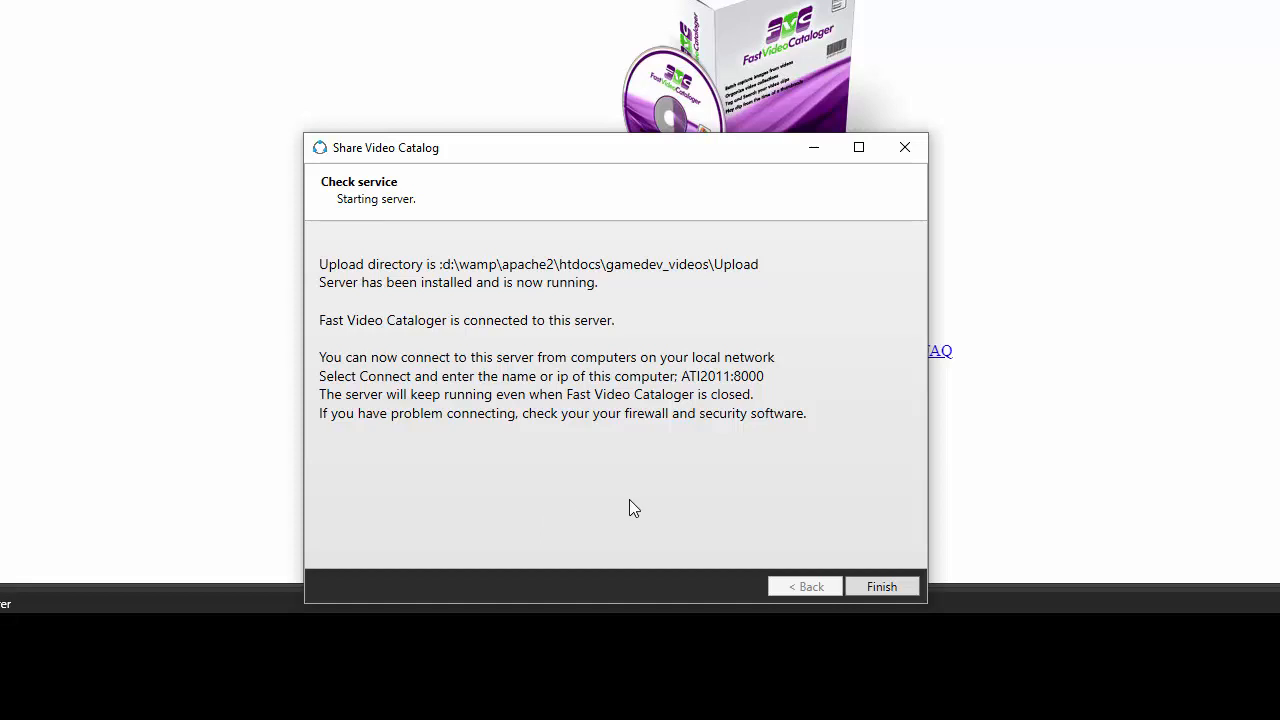
{"action": "mouse_move", "coordinate": [696, 513]}
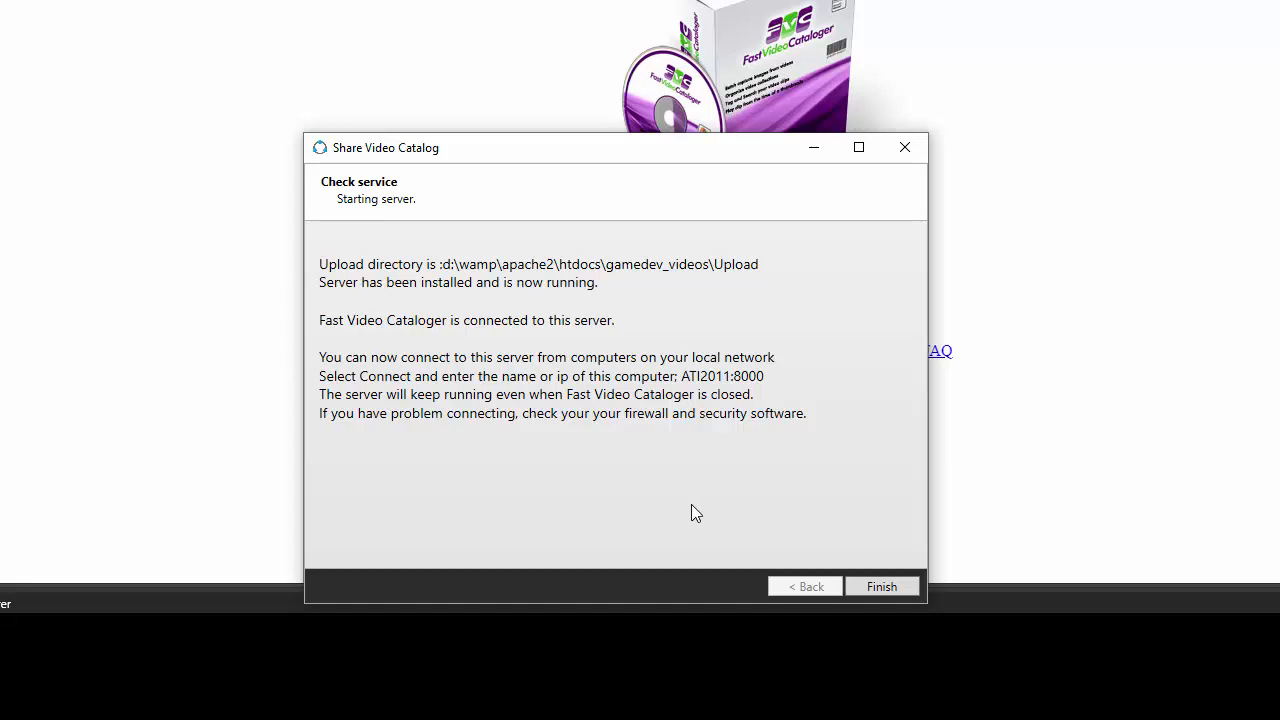
- Finish the wizard, returning to the 18-video catalog list with the server running
{"action": "left_click", "coordinate": [881, 586]}
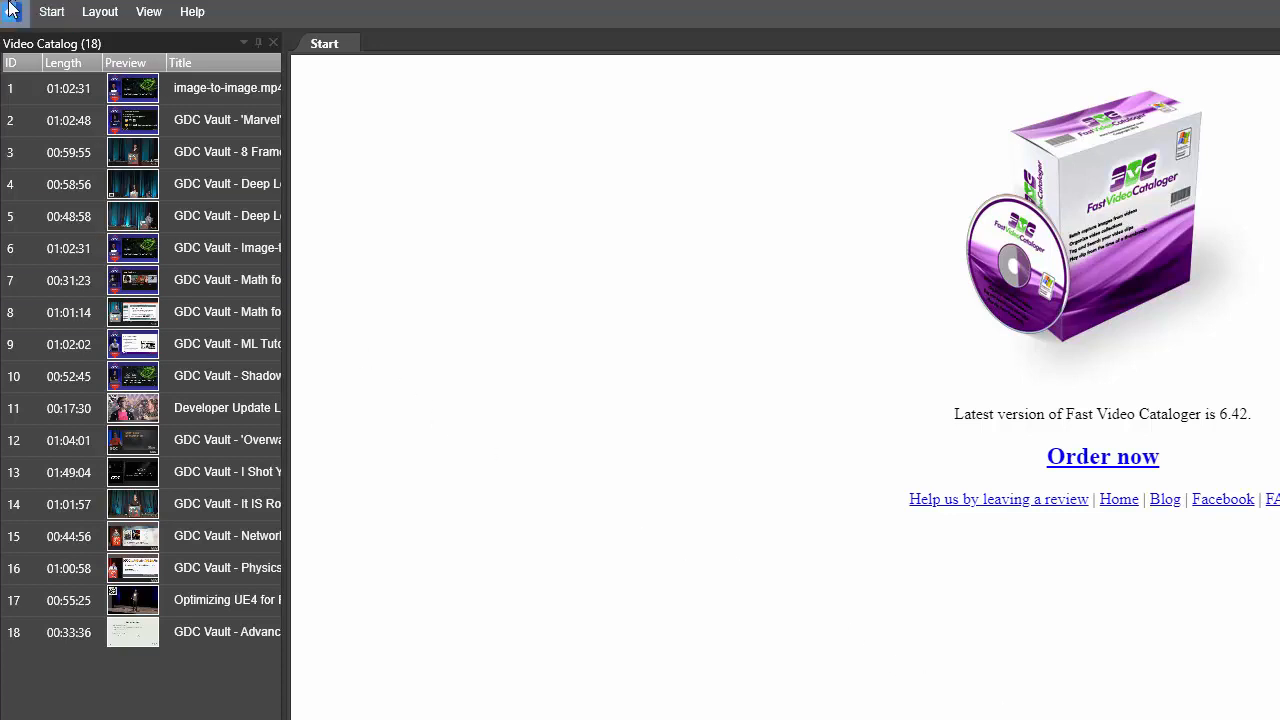
- Show catalog Info and select the connected server address ATI2011:8000
{"action": "left_click", "coordinate": [14, 12]}
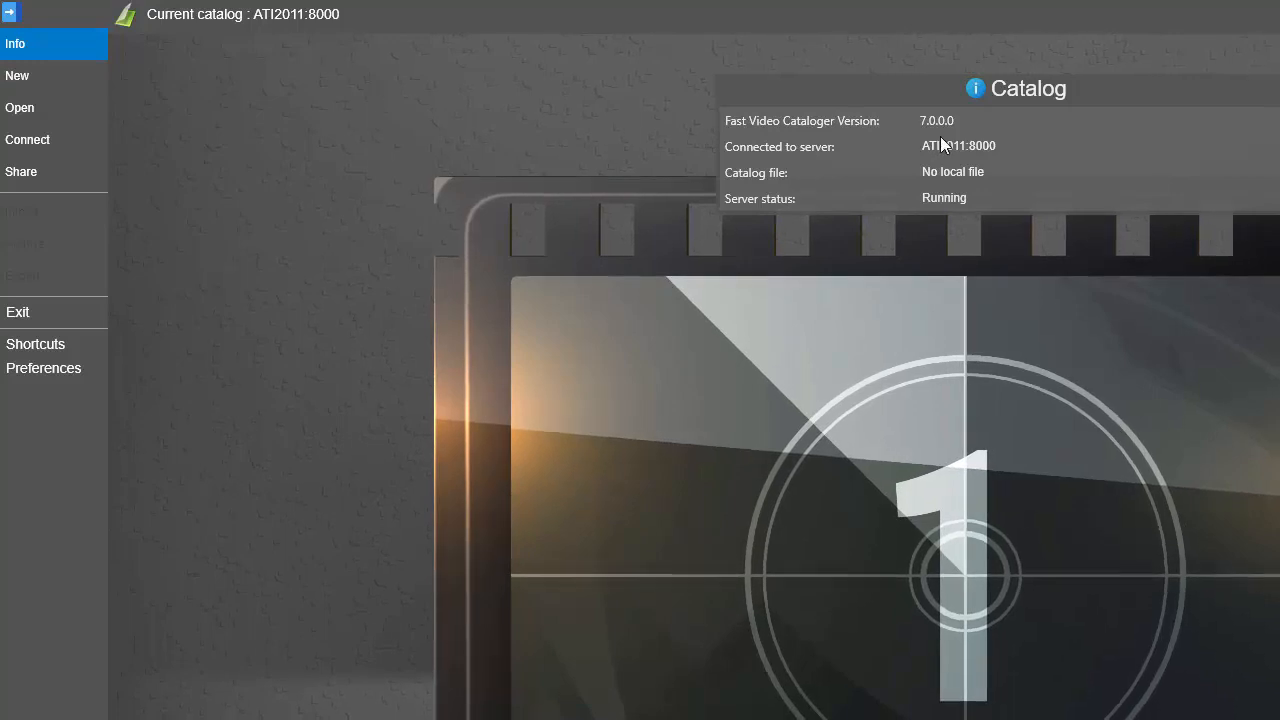
{"action": "double_click", "coordinate": [958, 145]}
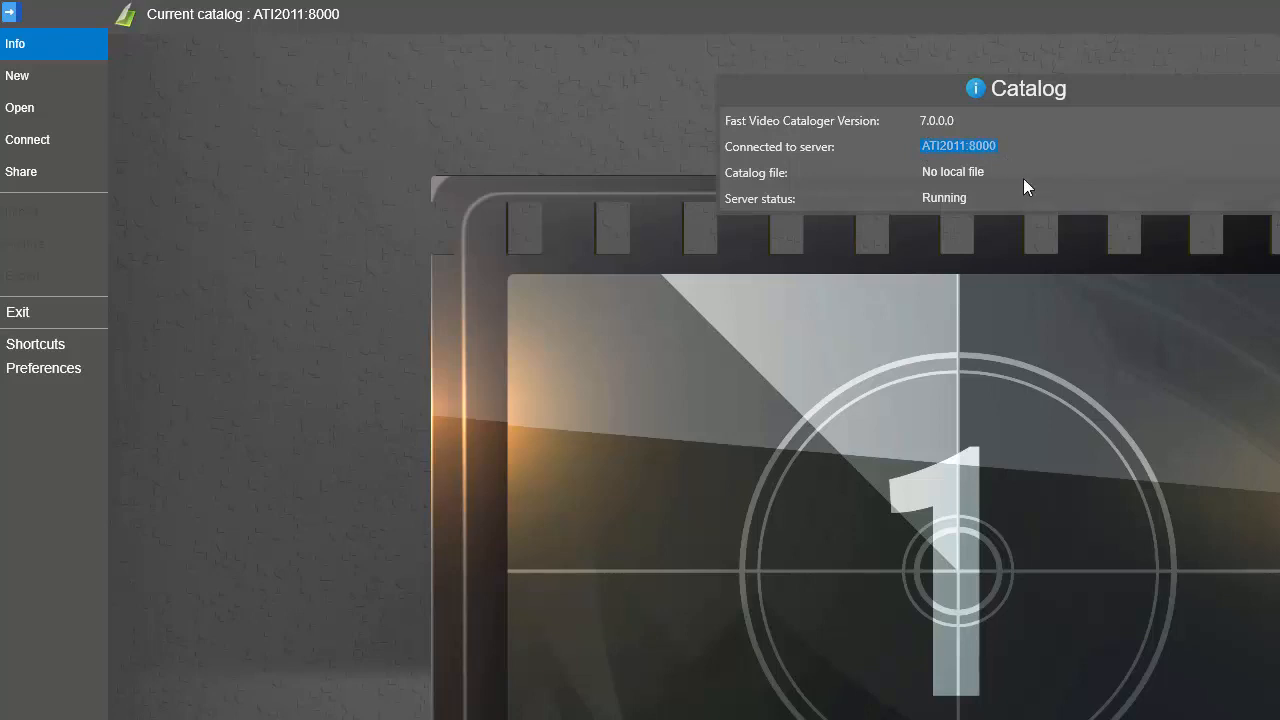
{"action": "mouse_move", "coordinate": [884, 190]}
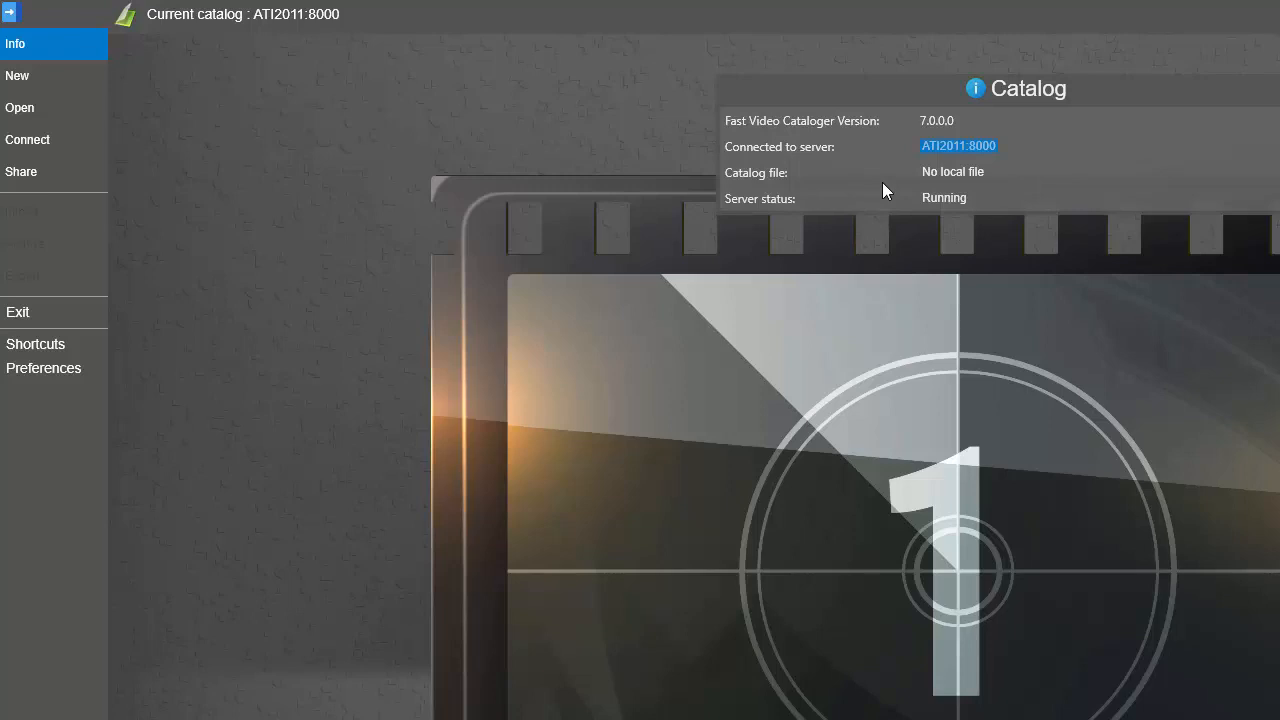
{"action": "mouse_move", "coordinate": [190, 130]}
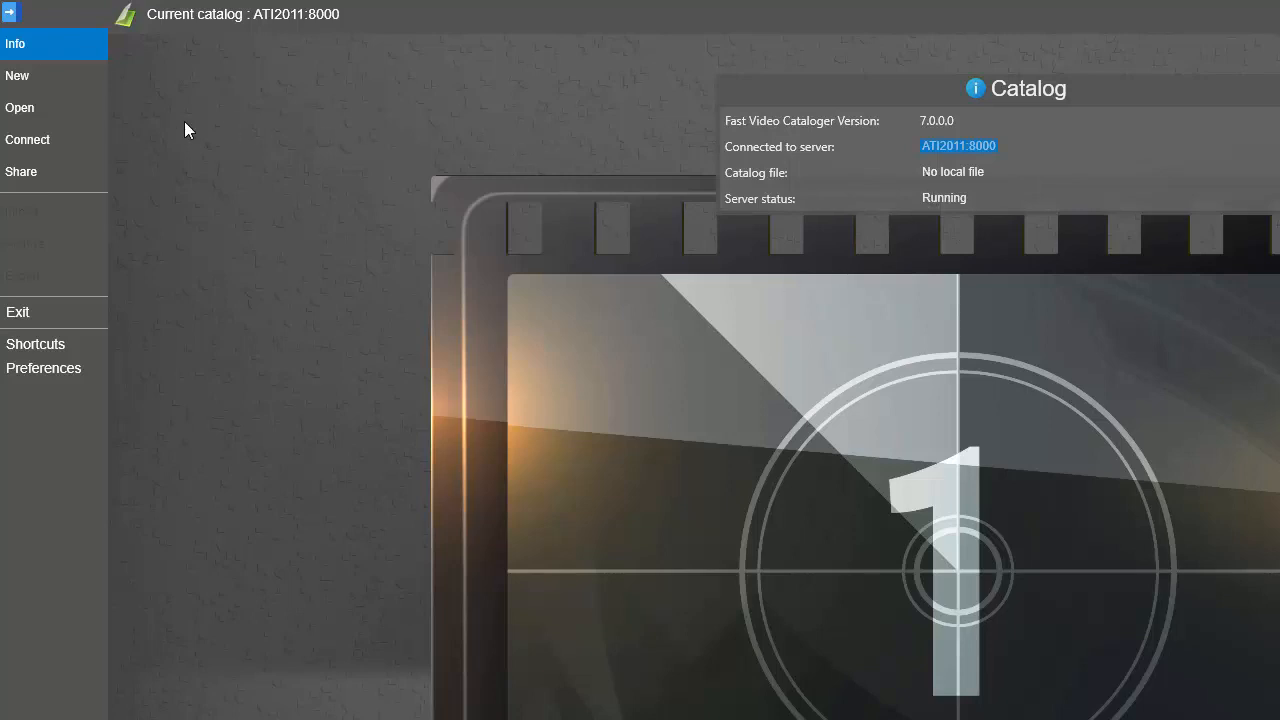
- Reconnect to server ATI2011:8000 over TCP/IP, reloading the 18-video catalog
{"action": "left_click", "coordinate": [28, 139]}
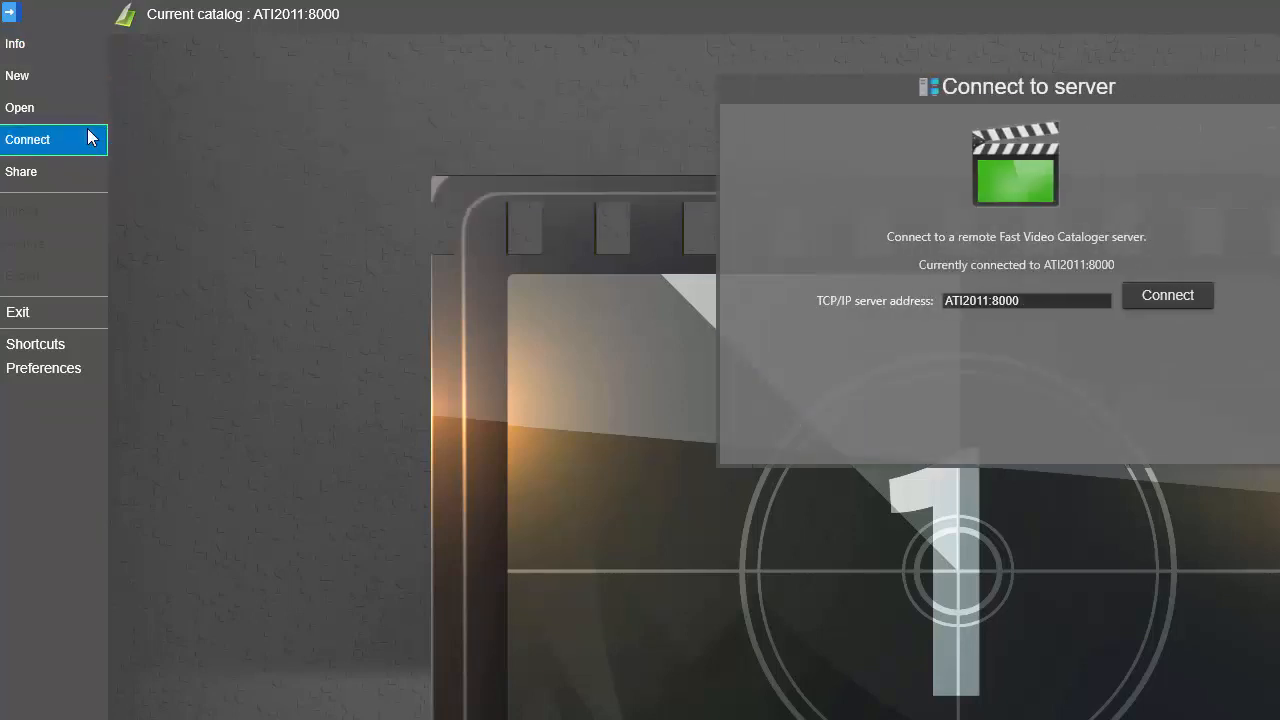
{"action": "mouse_move", "coordinate": [1020, 285]}
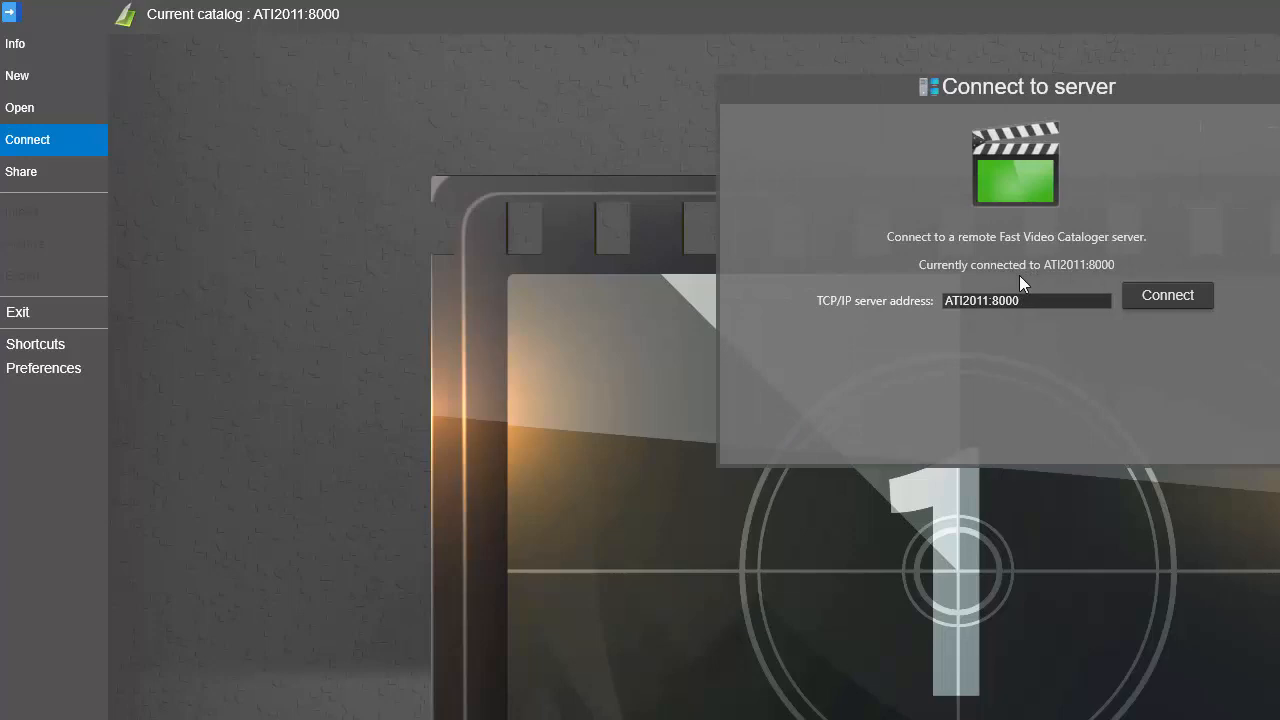
{"action": "mouse_move", "coordinate": [1167, 295]}
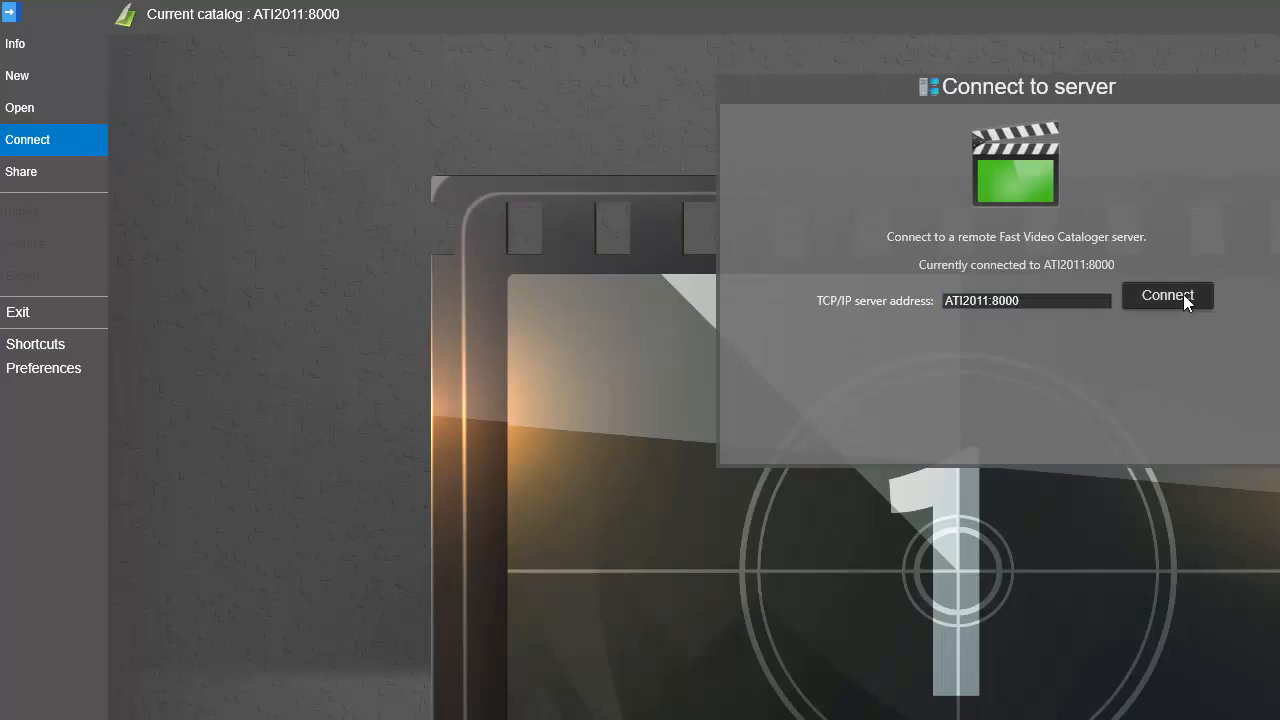
{"action": "left_click", "coordinate": [1166, 295]}
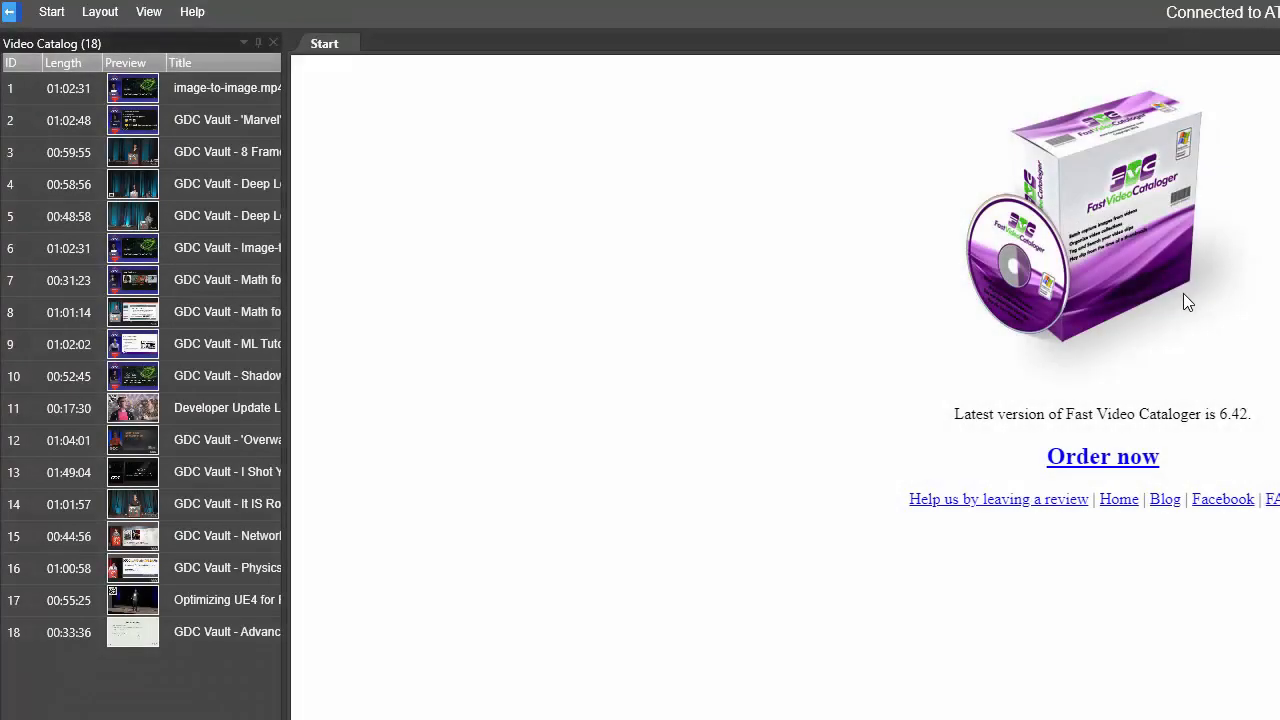